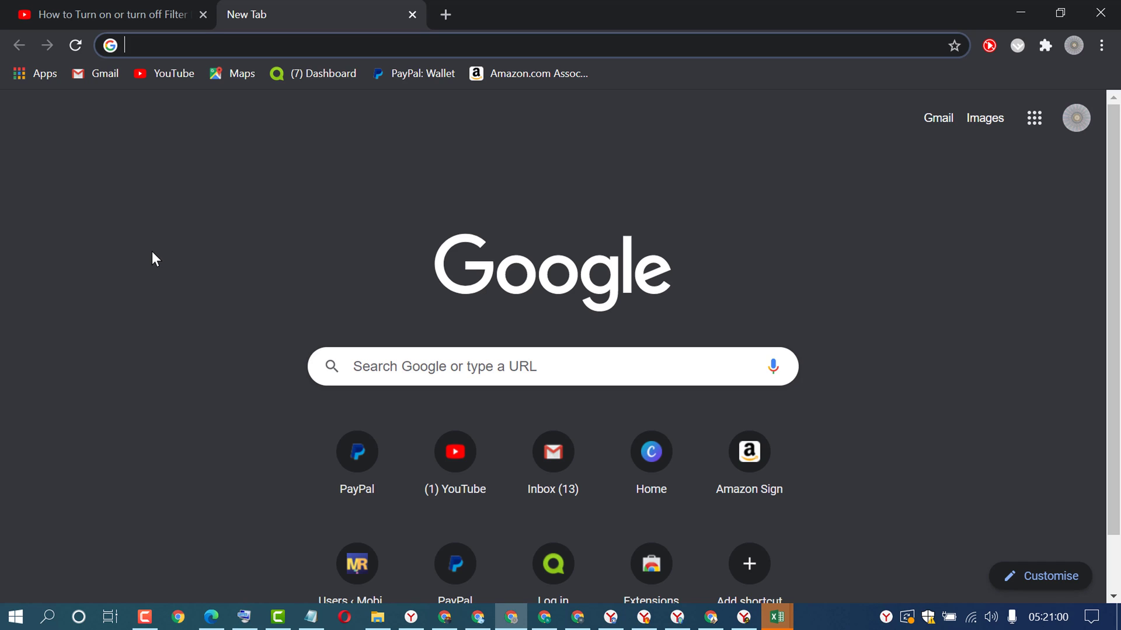
{"action": "mouse_move", "coordinate": [328, 10]}
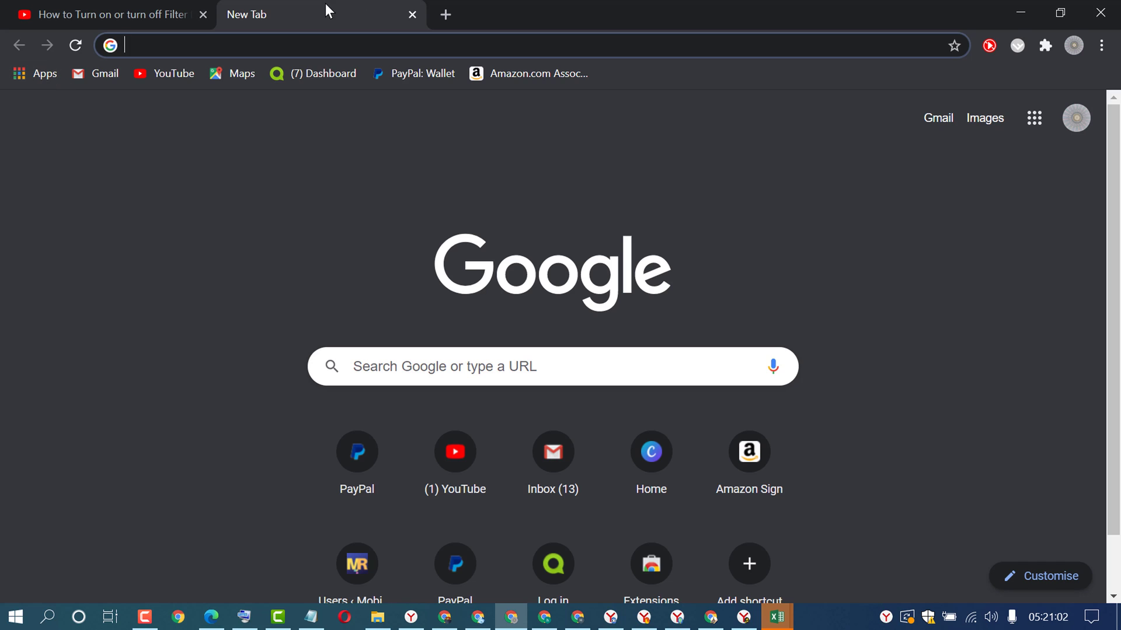
{"action": "mouse_move", "coordinate": [45, 73]}
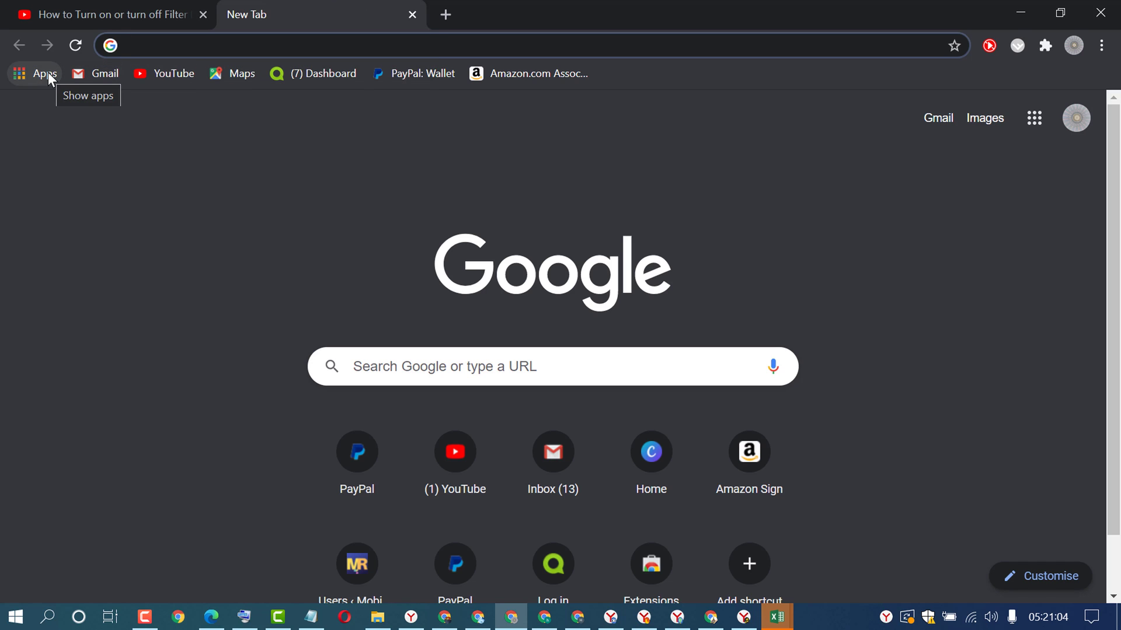
- Open Chrome's Apps page and show the context menu for the Docs app
{"action": "left_click", "coordinate": [35, 73]}
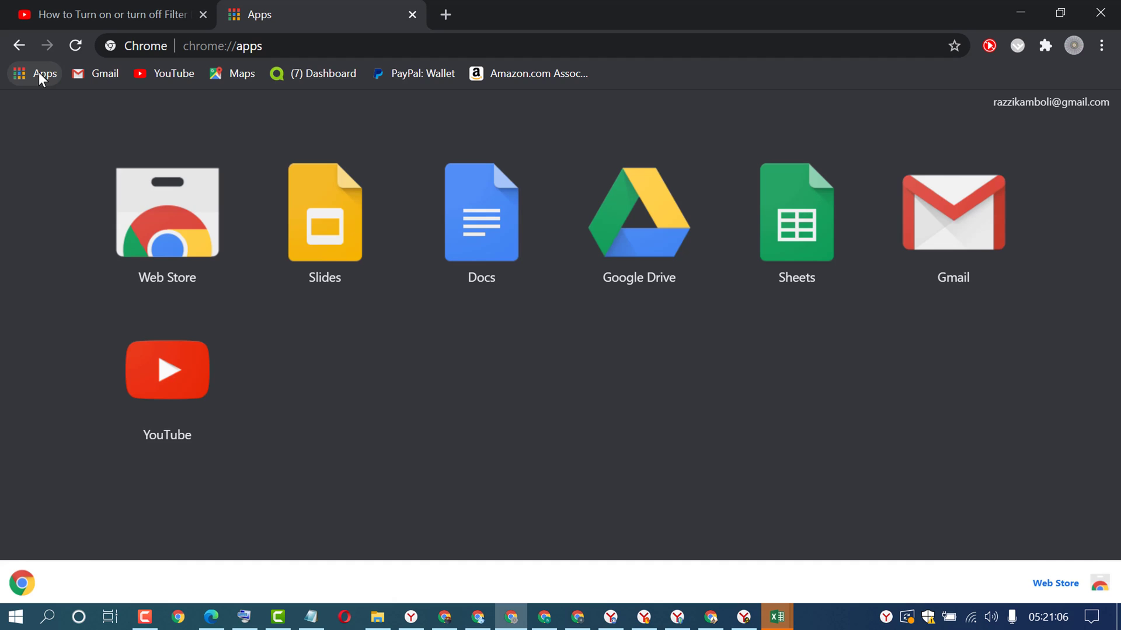
{"action": "mouse_move", "coordinate": [470, 264]}
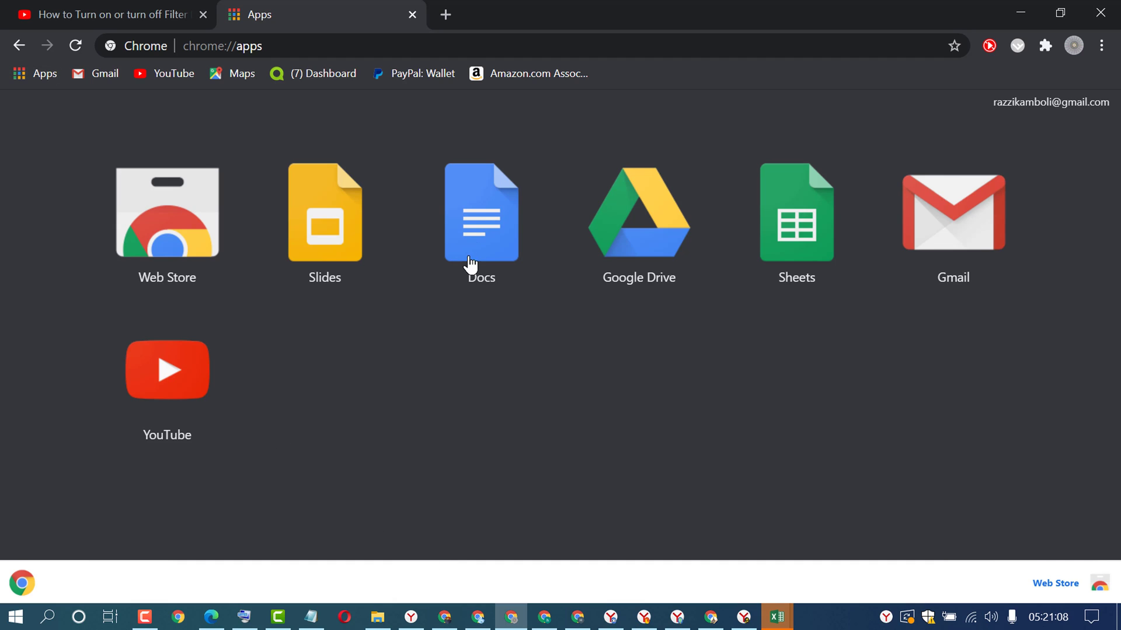
{"action": "mouse_move", "coordinate": [481, 196]}
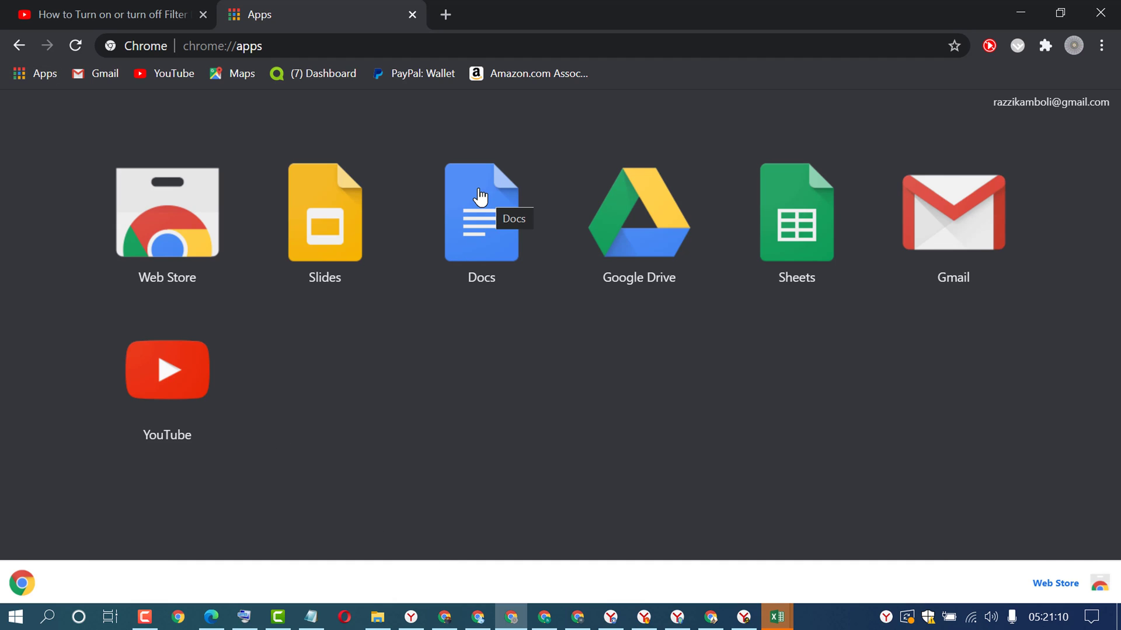
{"action": "right_click", "coordinate": [481, 213]}
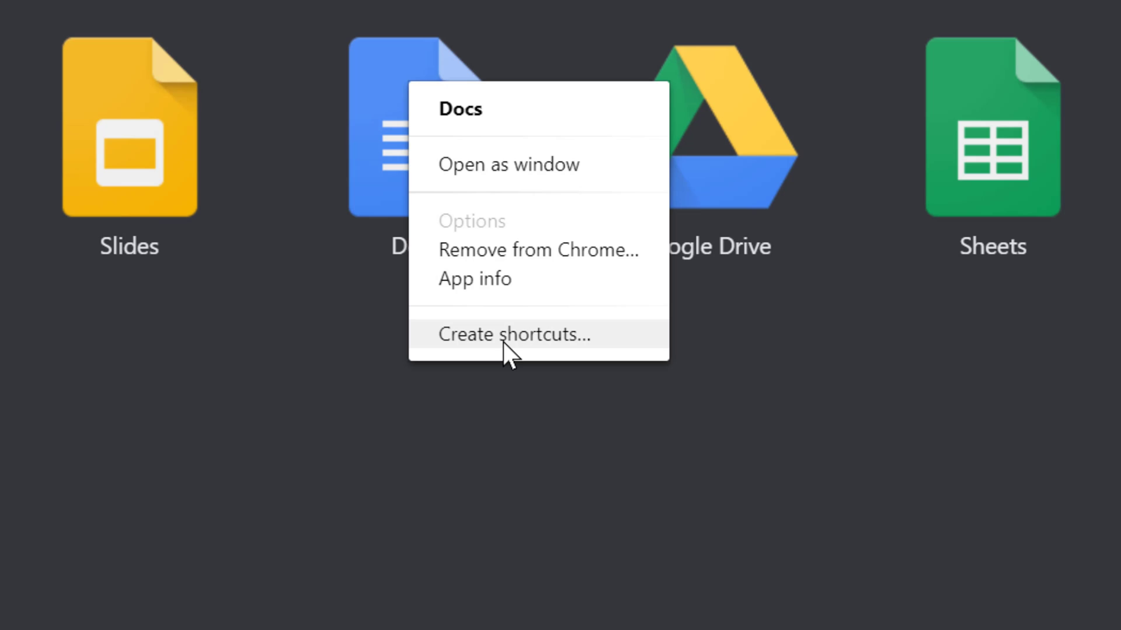
- Create Google Docs shortcuts with both Desktop and Start menu locations selected
{"action": "left_click", "coordinate": [513, 334]}
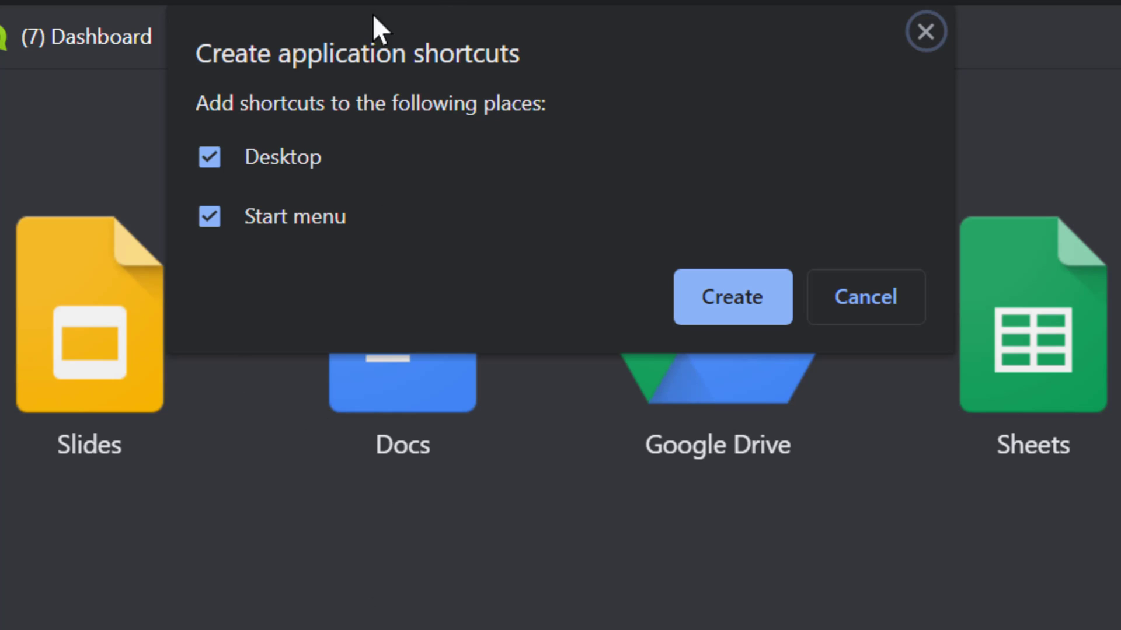
{"action": "mouse_move", "coordinate": [465, 80]}
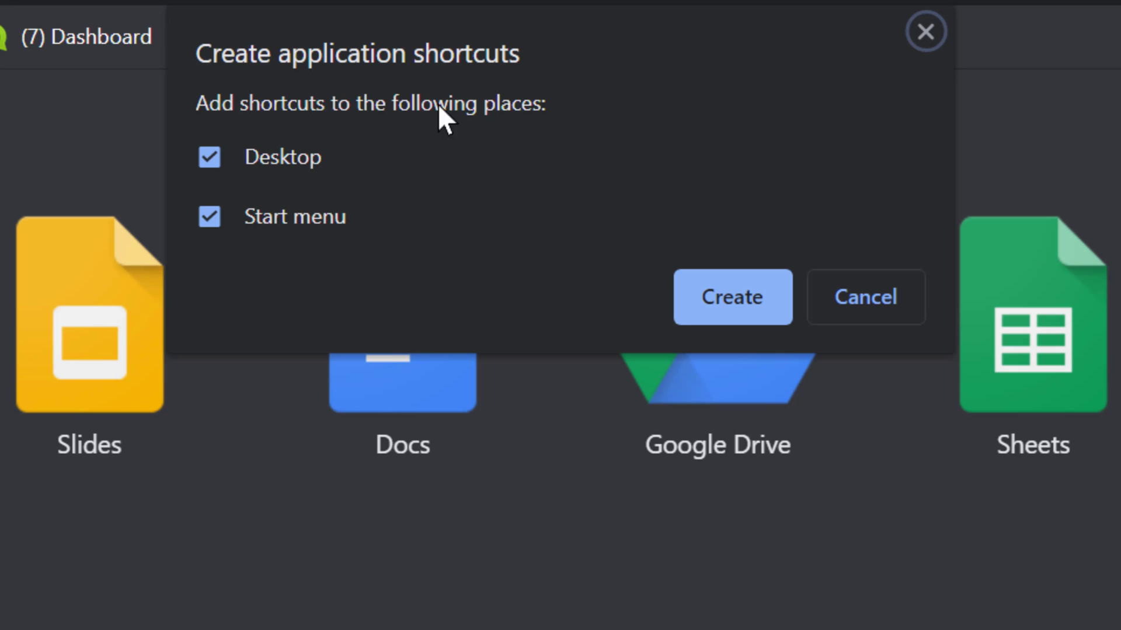
{"action": "mouse_move", "coordinate": [284, 178]}
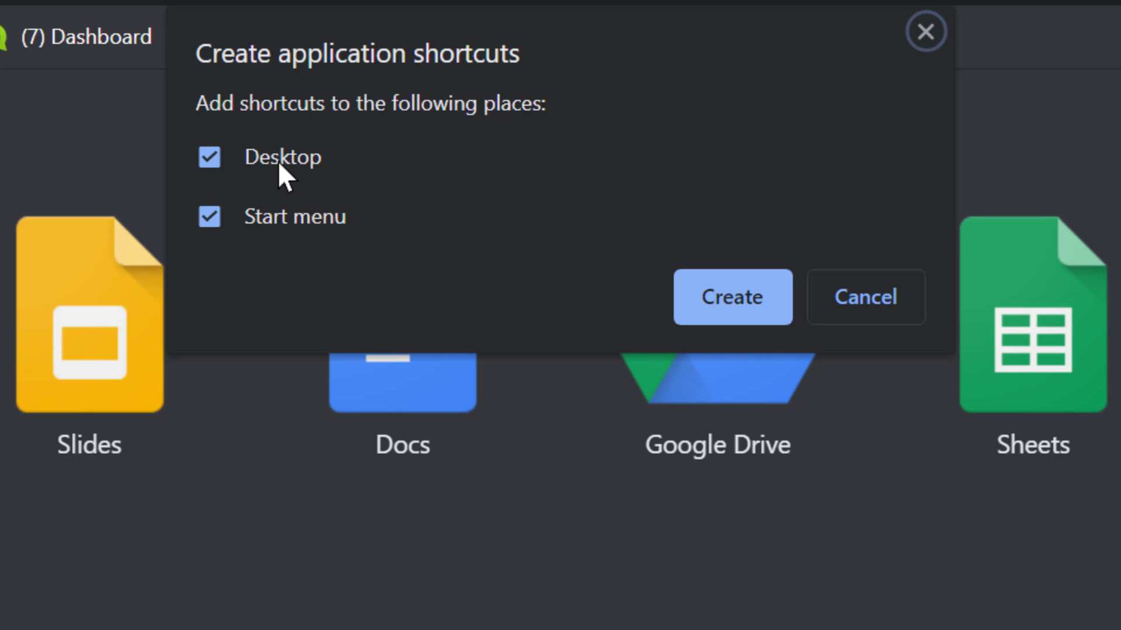
{"action": "mouse_move", "coordinate": [284, 247]}
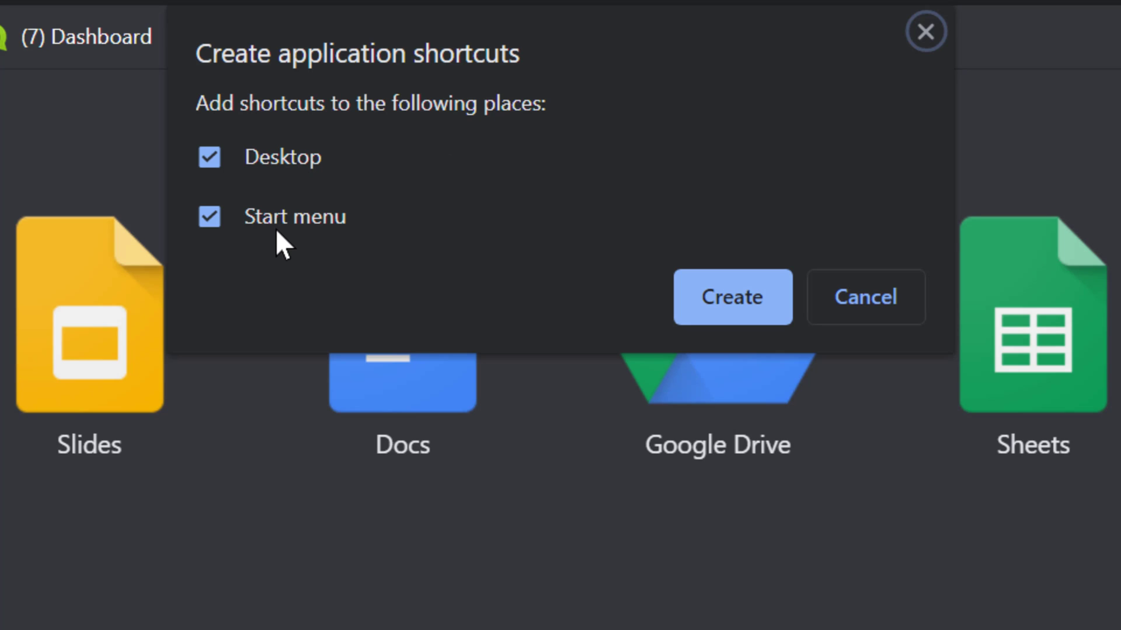
{"action": "mouse_move", "coordinate": [296, 109]}
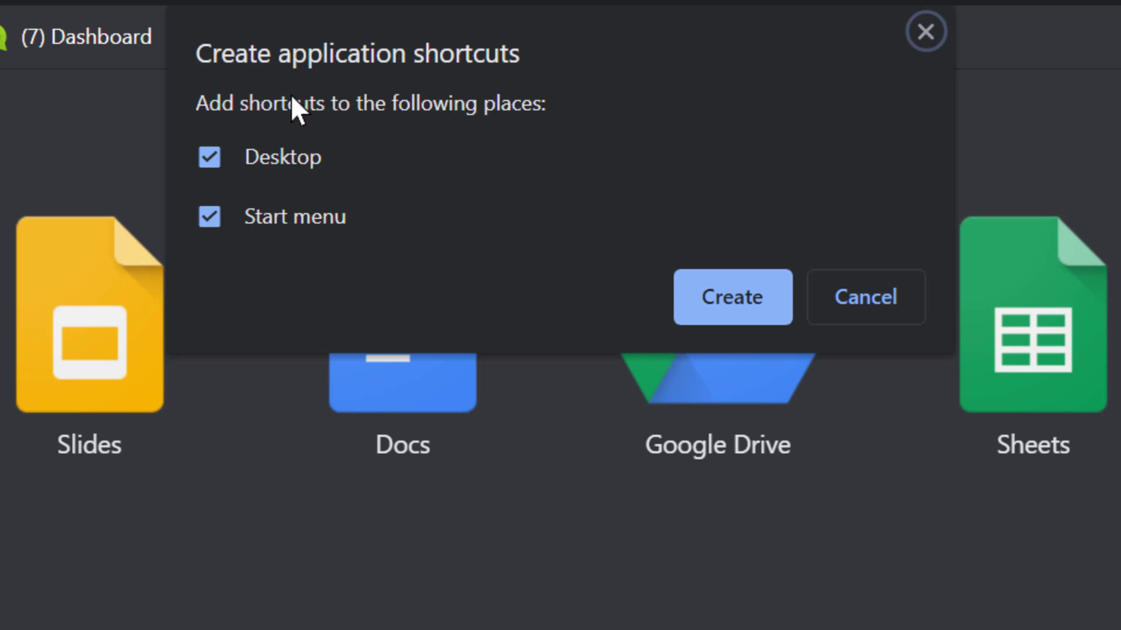
{"action": "mouse_move", "coordinate": [281, 57]}
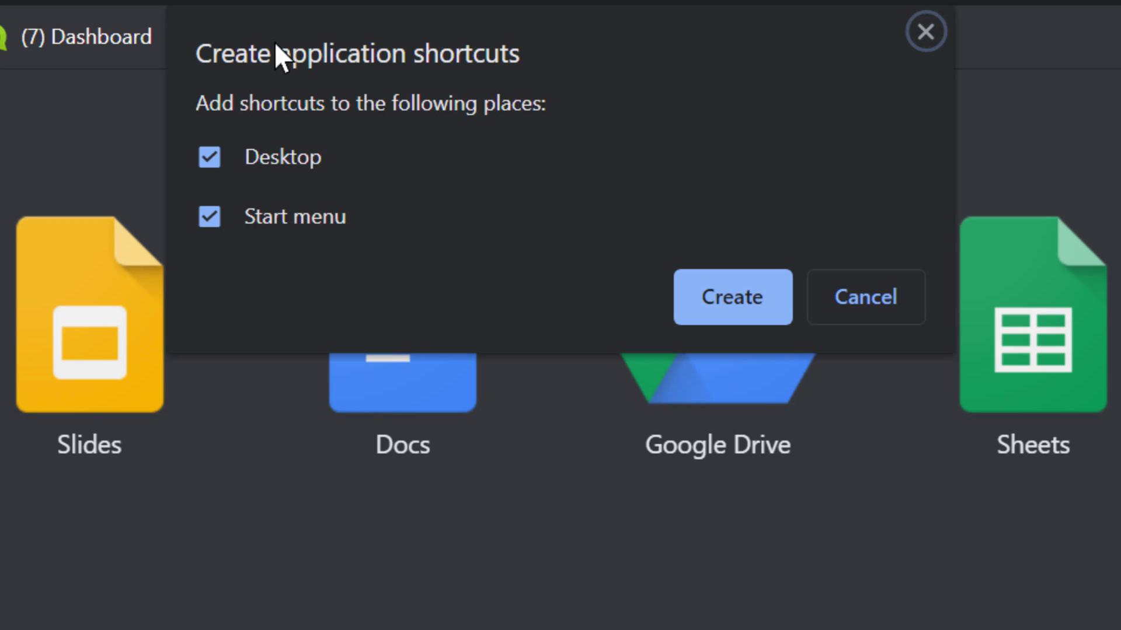
{"action": "mouse_move", "coordinate": [256, 220]}
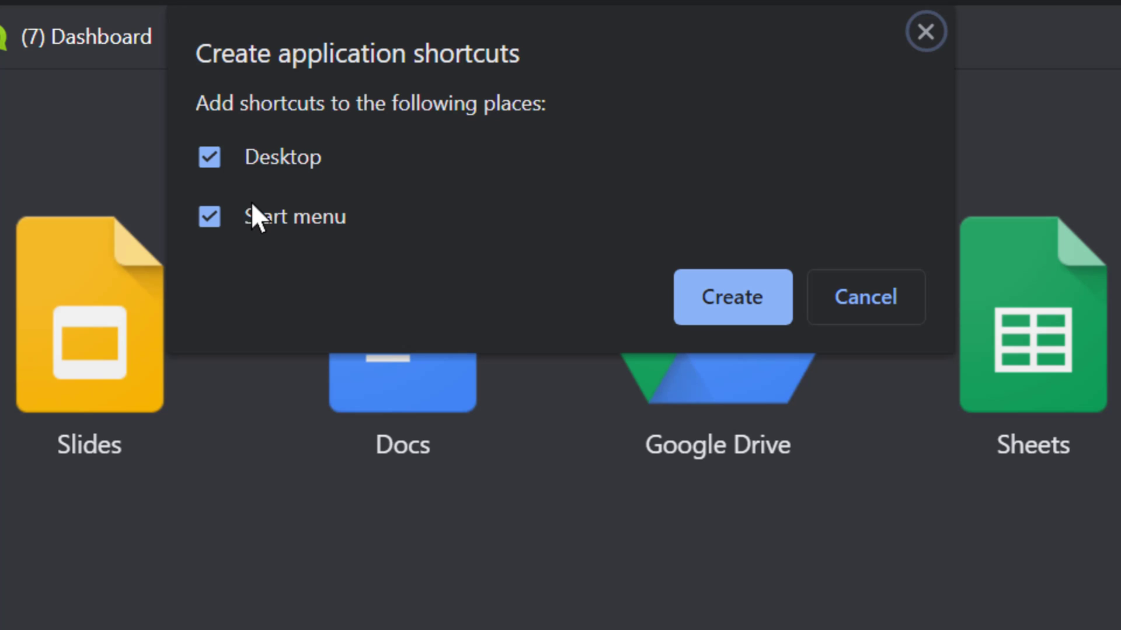
{"action": "left_click", "coordinate": [209, 217]}
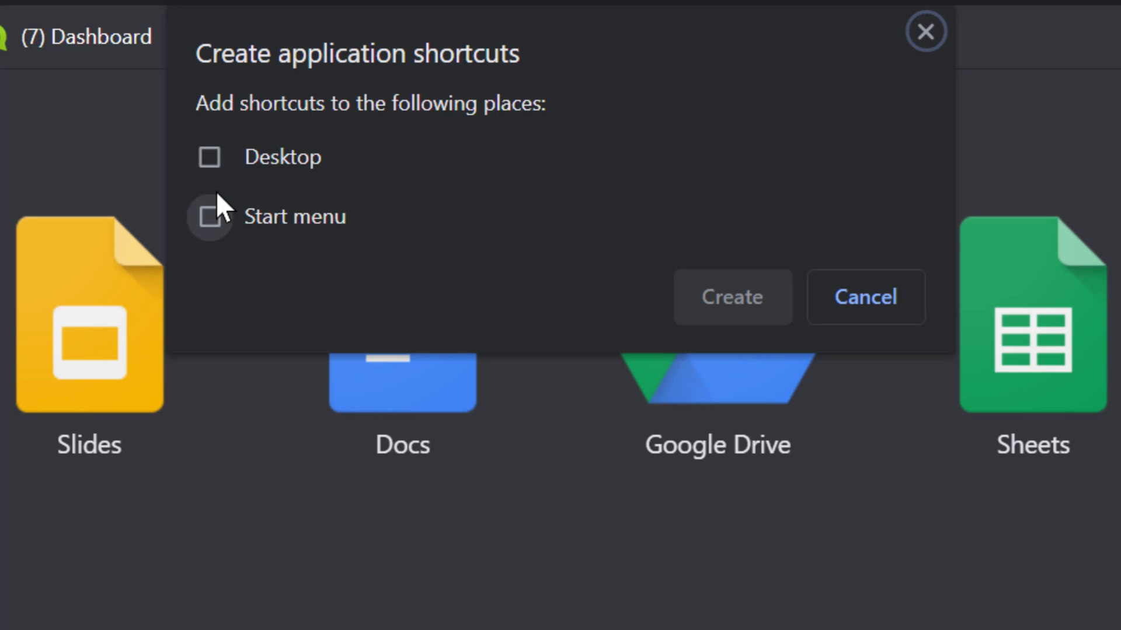
{"action": "left_click", "coordinate": [210, 157]}
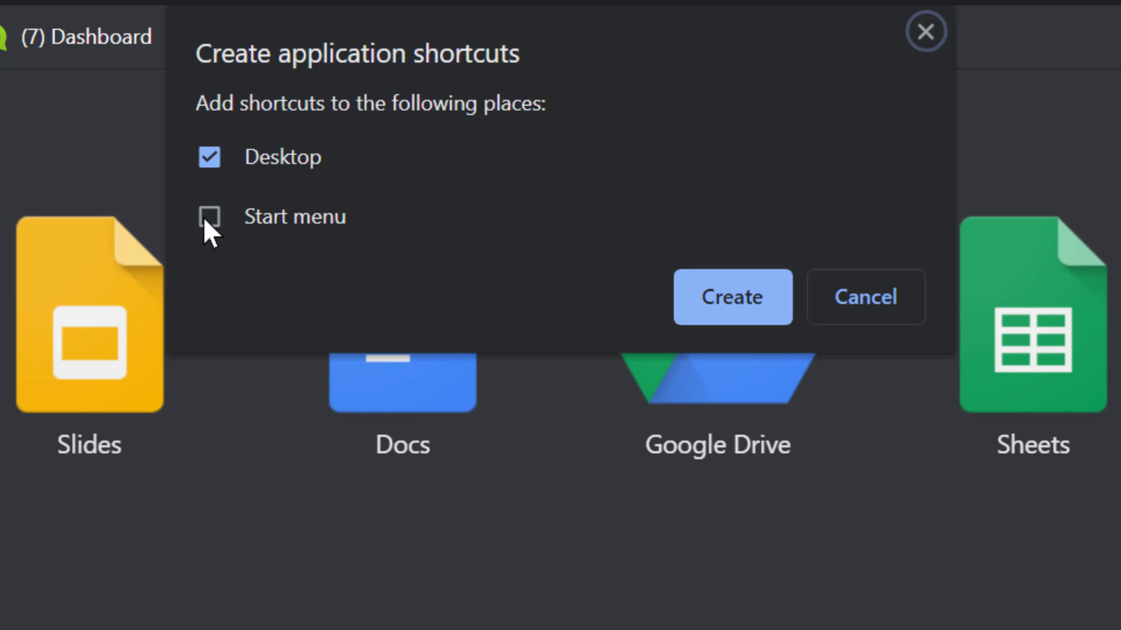
{"action": "left_click", "coordinate": [210, 217]}
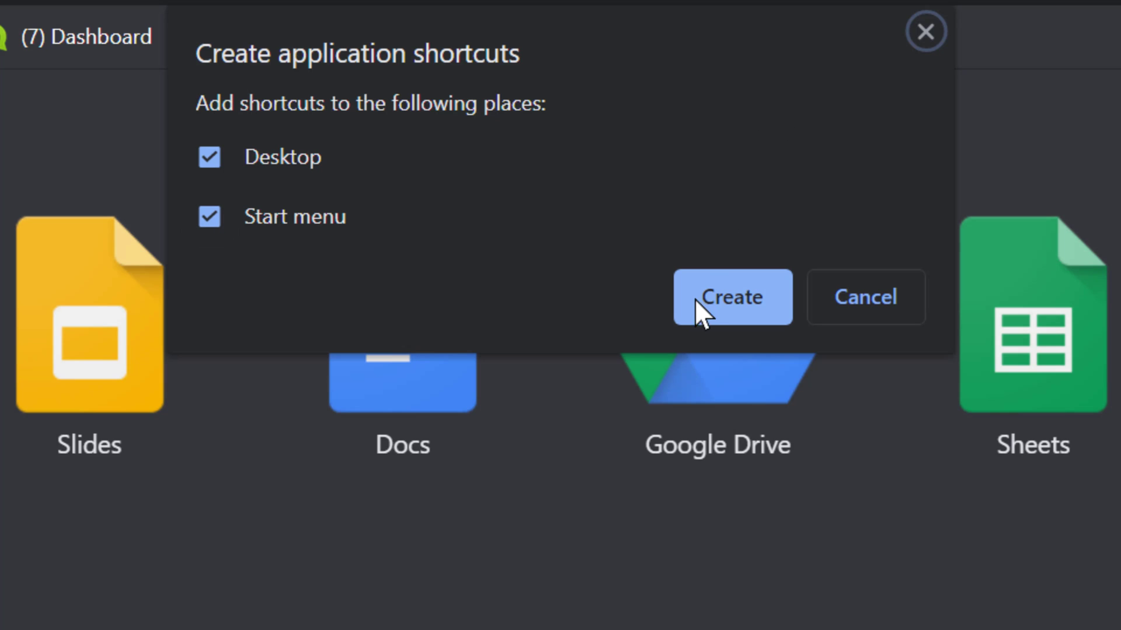
{"action": "left_click", "coordinate": [731, 297]}
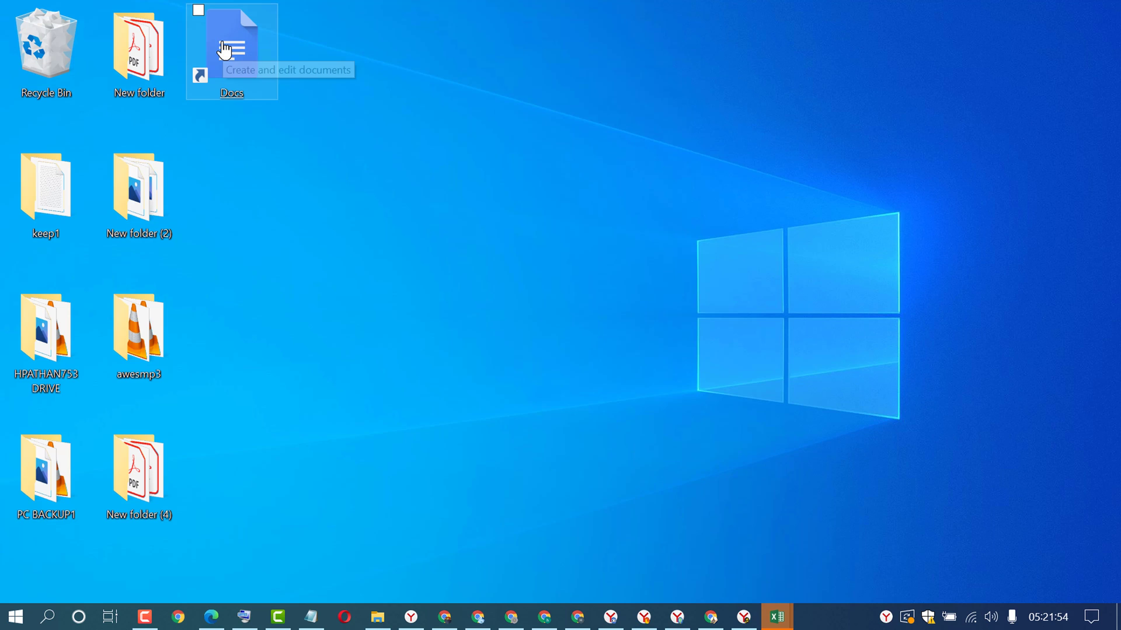
- Launch the Google Docs home page in Chrome from the new desktop shortcut
{"action": "double_click", "coordinate": [231, 42]}
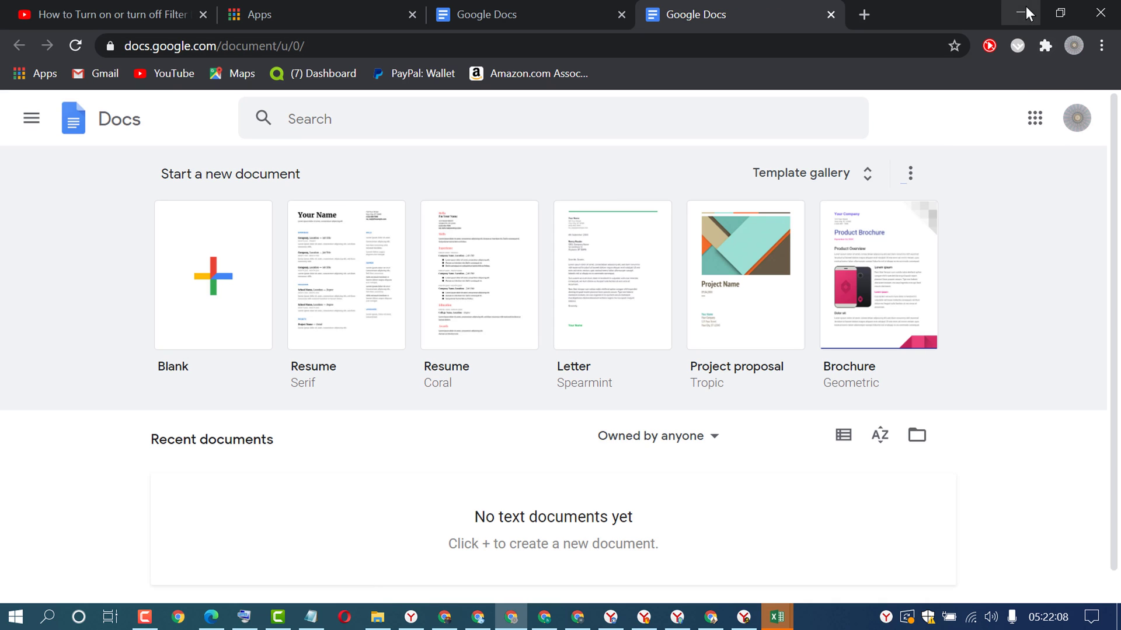
- Minimize Chrome and relaunch Google Docs from the desktop Docs shortcut
{"action": "left_click", "coordinate": [1022, 13]}
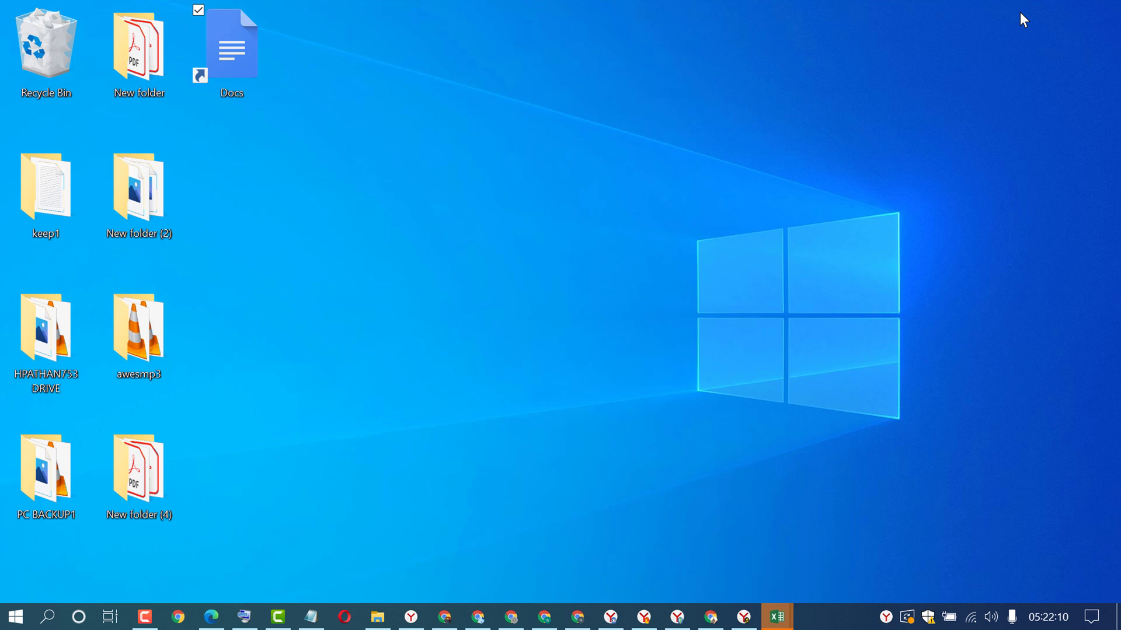
{"action": "mouse_move", "coordinate": [464, 315]}
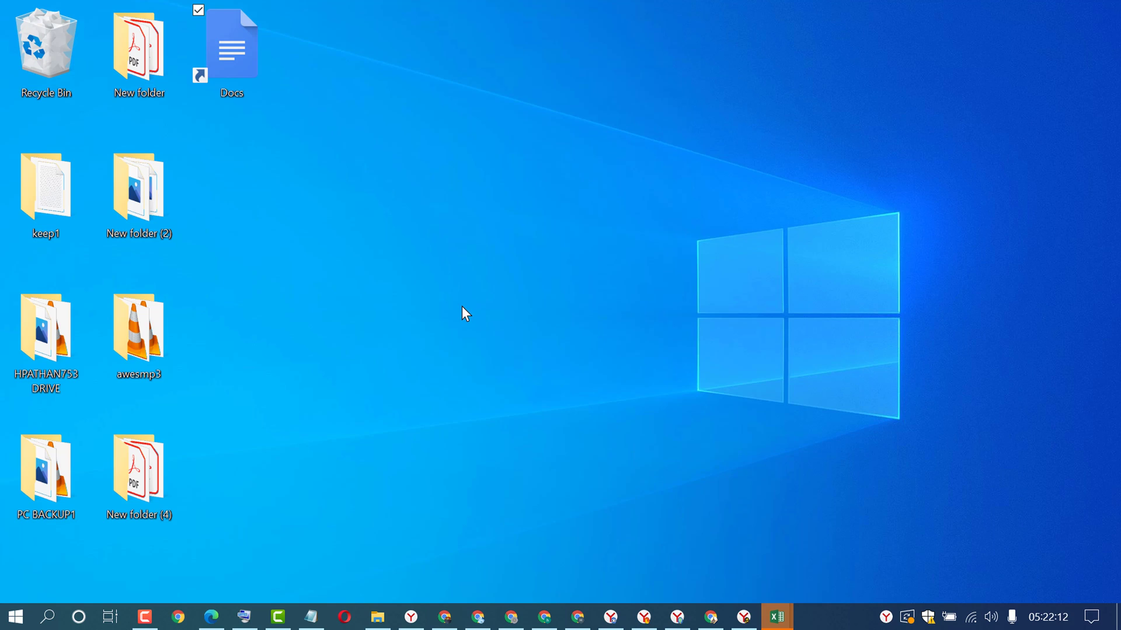
{"action": "mouse_move", "coordinate": [389, 240]}
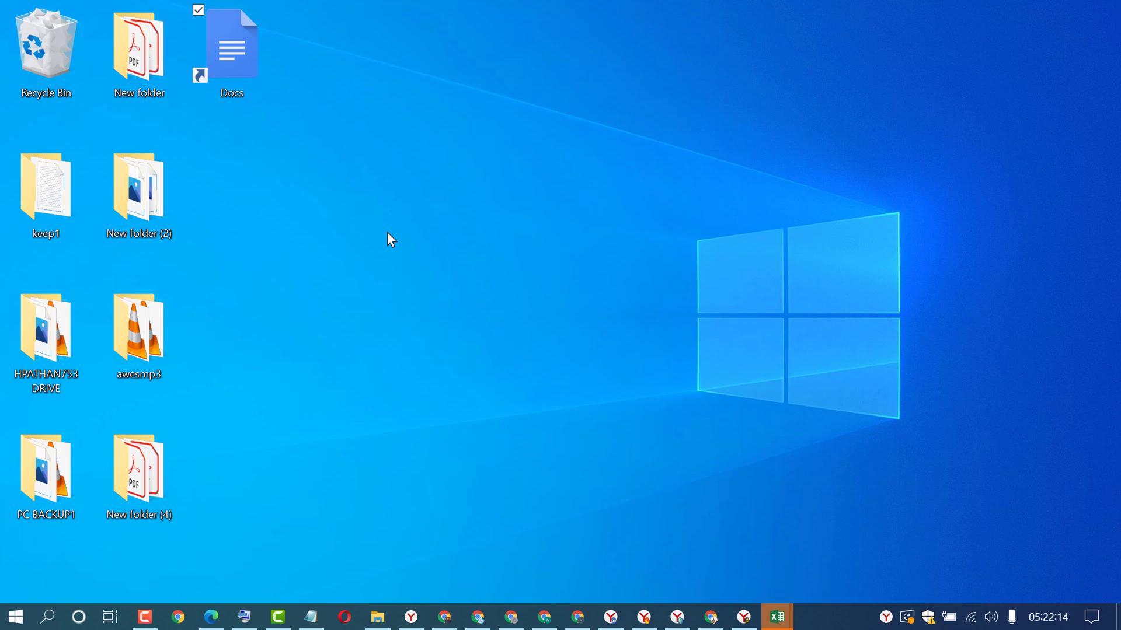
{"action": "mouse_move", "coordinate": [369, 207]}
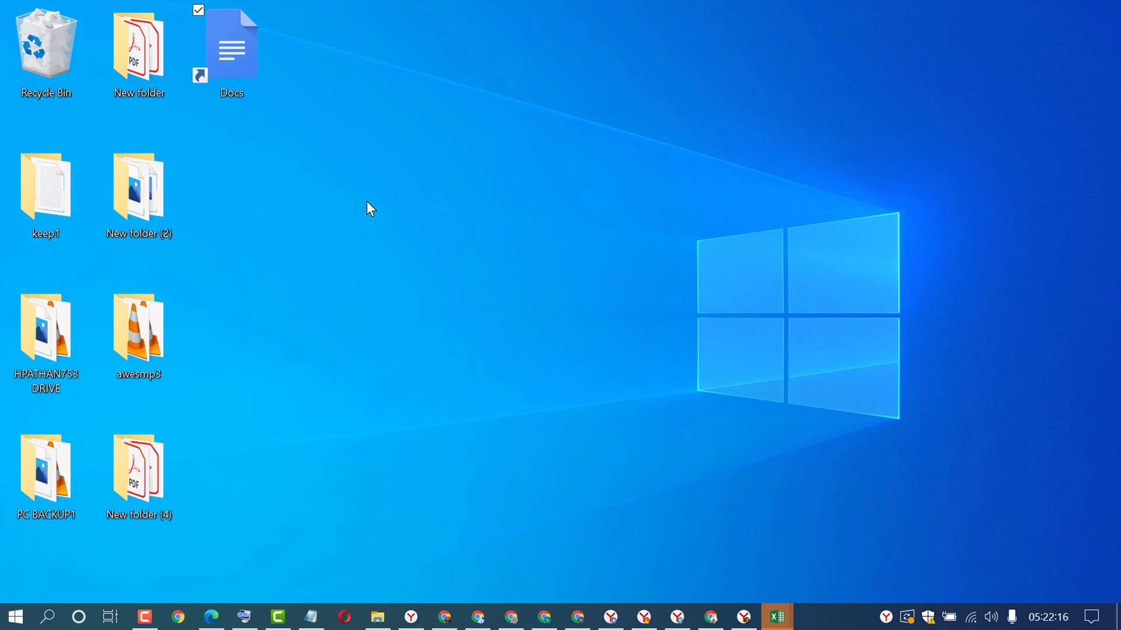
{"action": "left_click", "coordinate": [232, 47]}
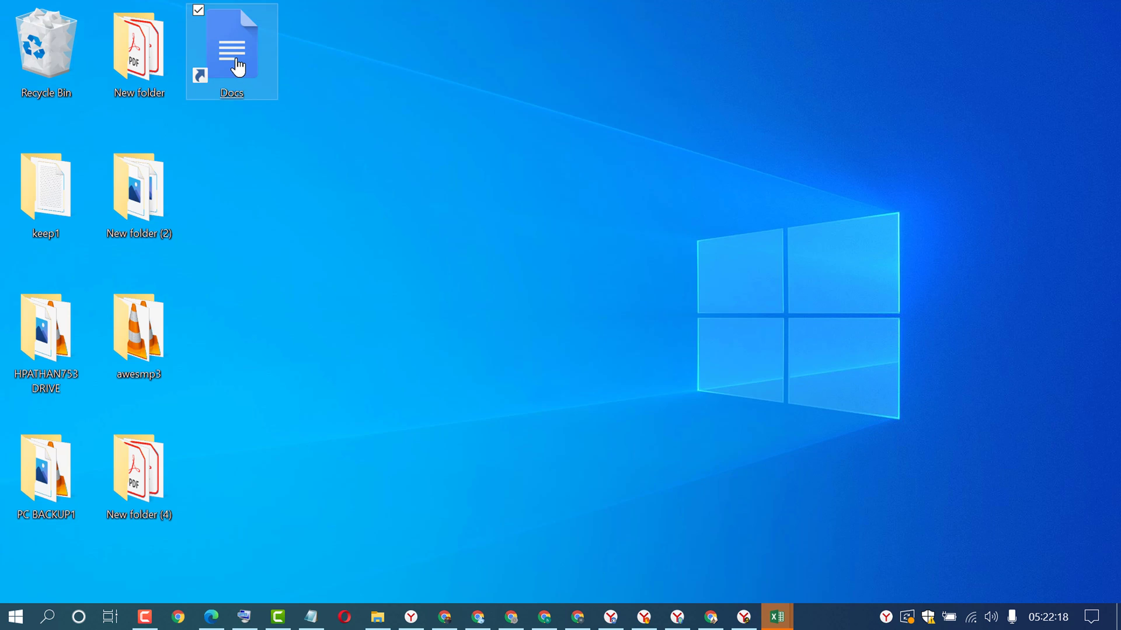
{"action": "left_click", "coordinate": [509, 617]}
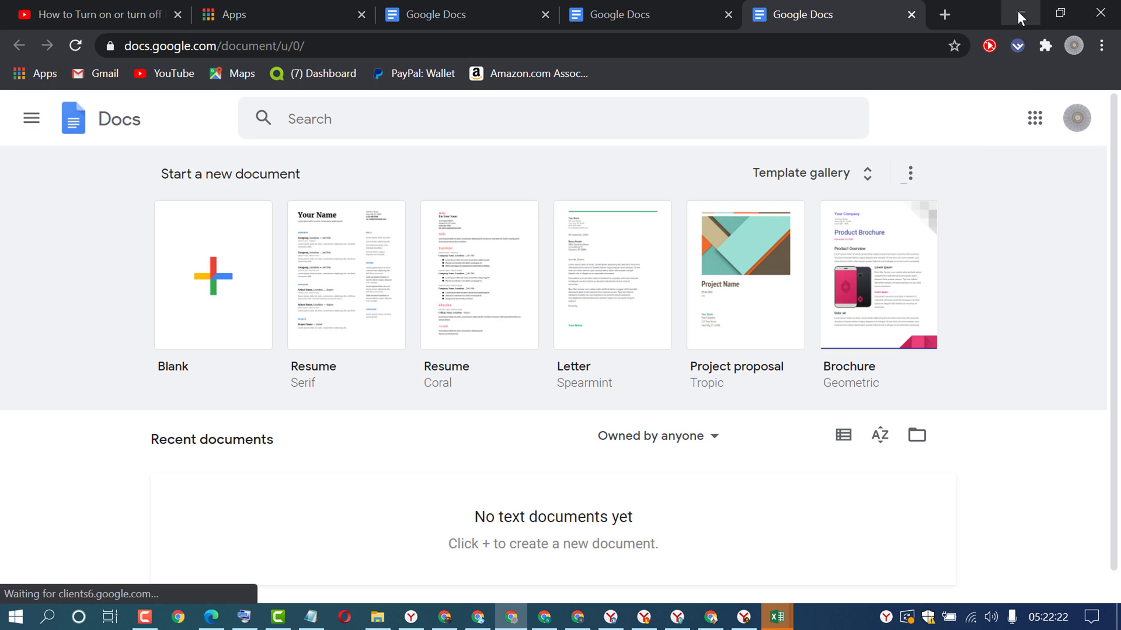
{"action": "mouse_move", "coordinate": [1020, 13]}
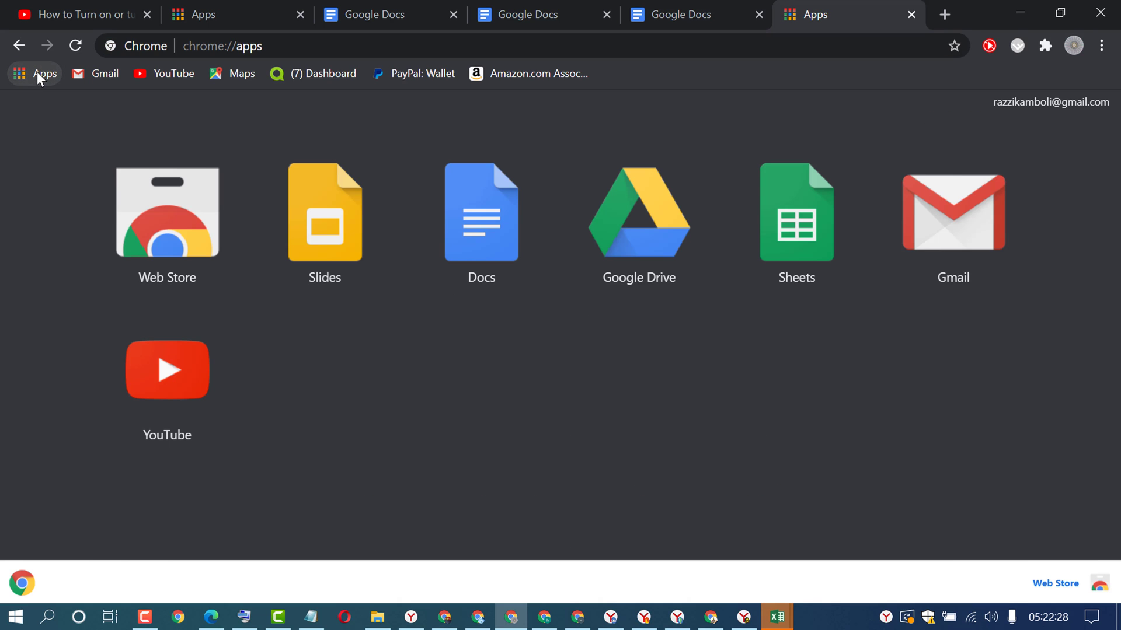
- Show the Docs app's context menu on the chrome://apps page
{"action": "right_click", "coordinate": [481, 211]}
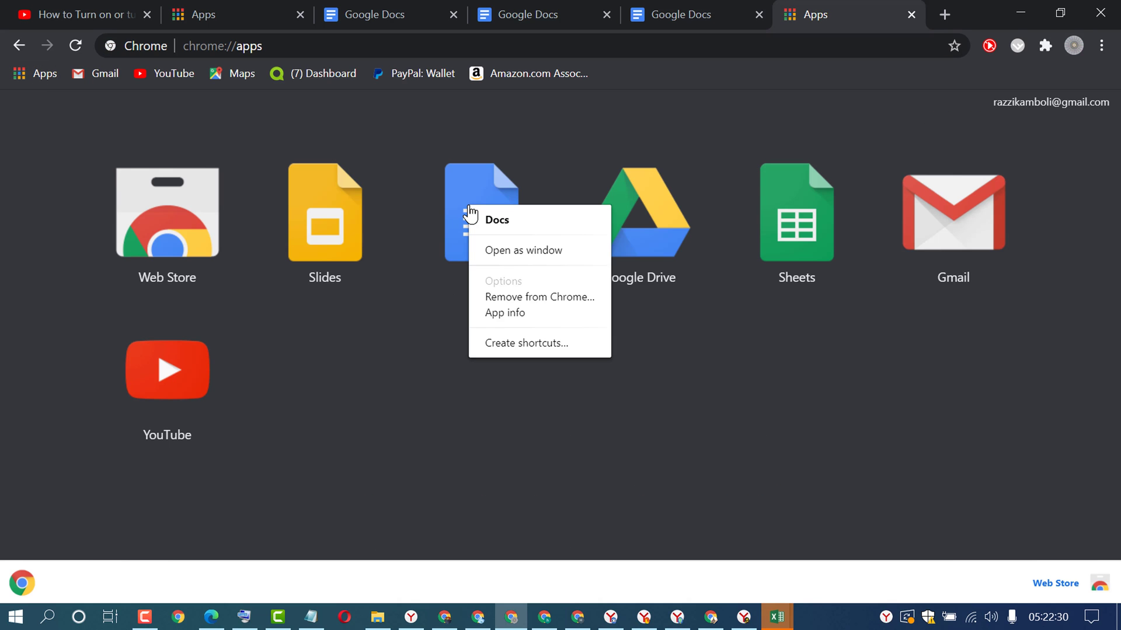
{"action": "mouse_move", "coordinate": [467, 177]}
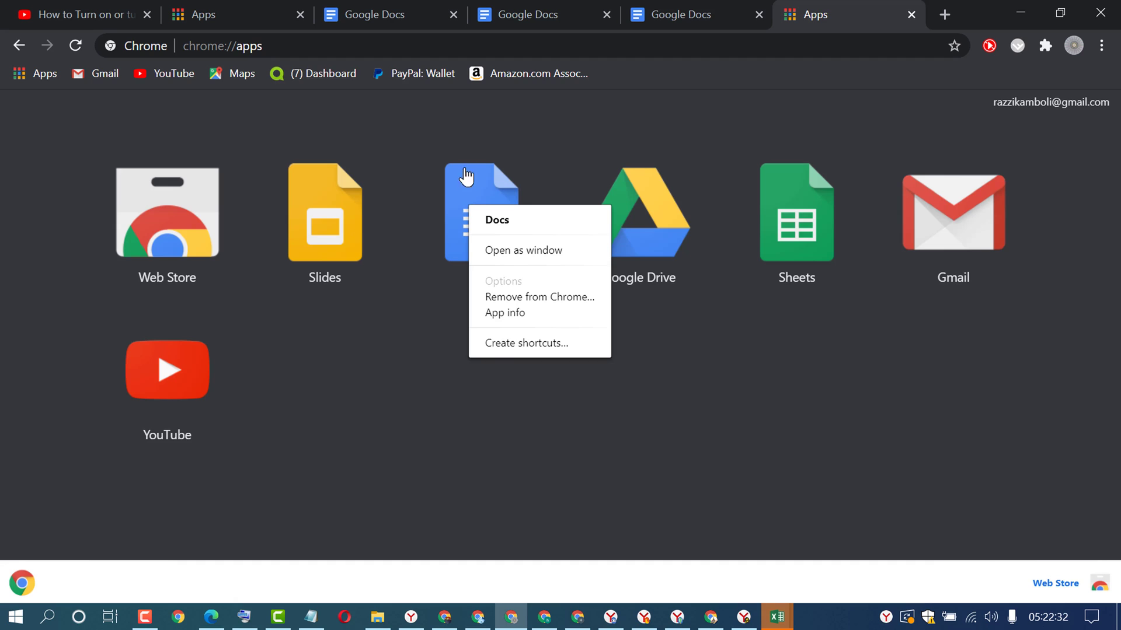
{"action": "mouse_move", "coordinate": [519, 344]}
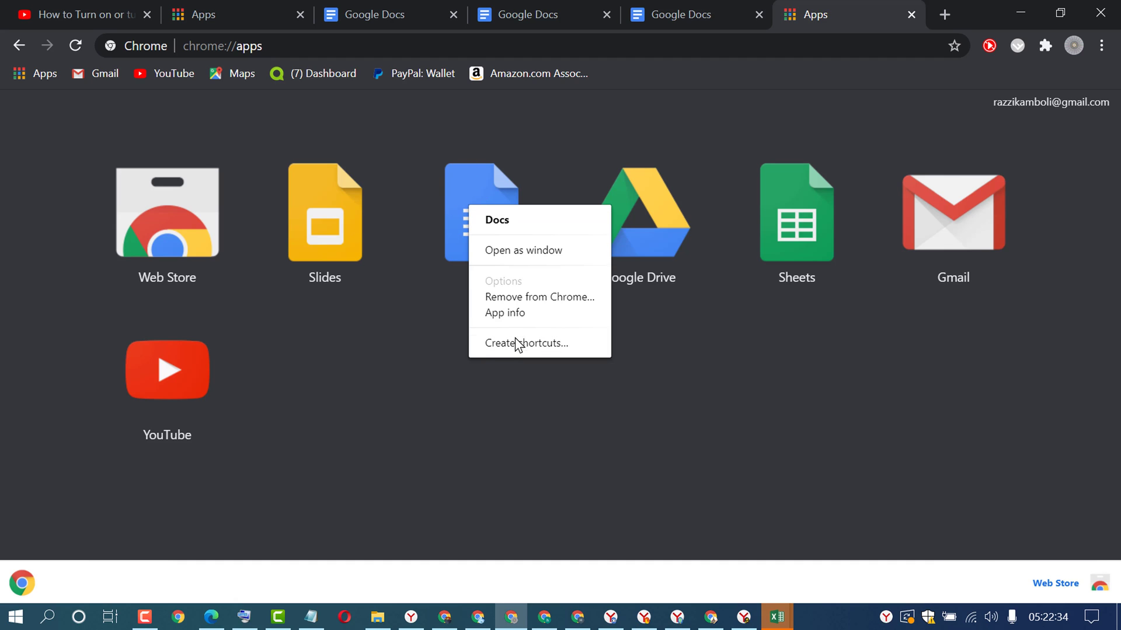
- Confirm Create shortcuts for Docs with Desktop and Start menu kept checked
{"action": "left_click", "coordinate": [527, 344]}
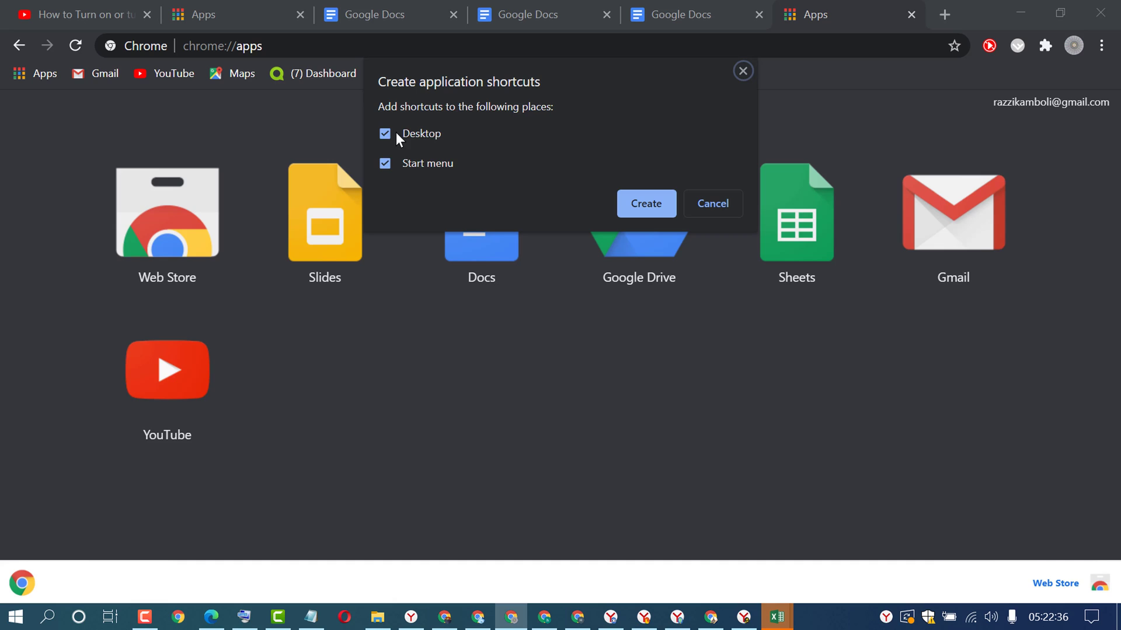
{"action": "mouse_move", "coordinate": [584, 147]}
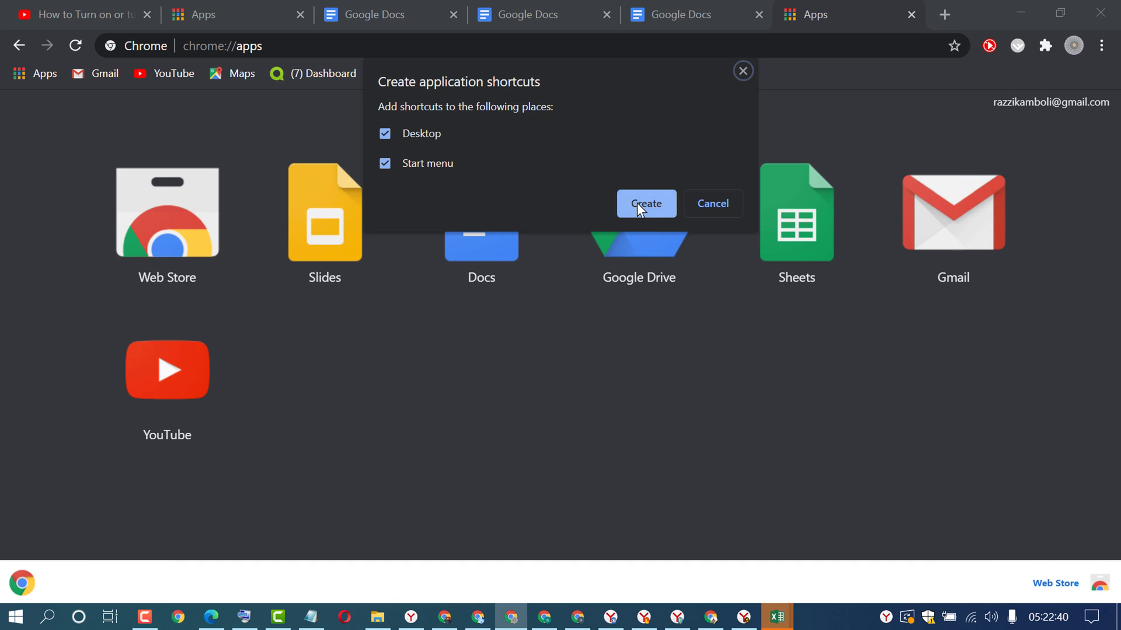
{"action": "left_click", "coordinate": [644, 204]}
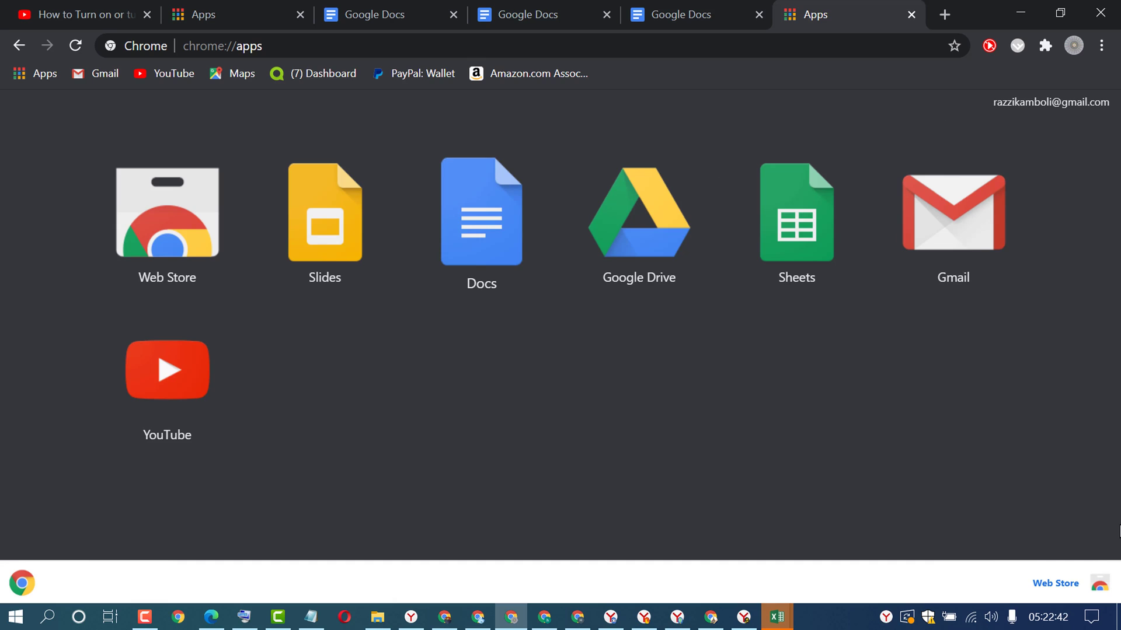
{"action": "mouse_move", "coordinate": [1105, 528]}
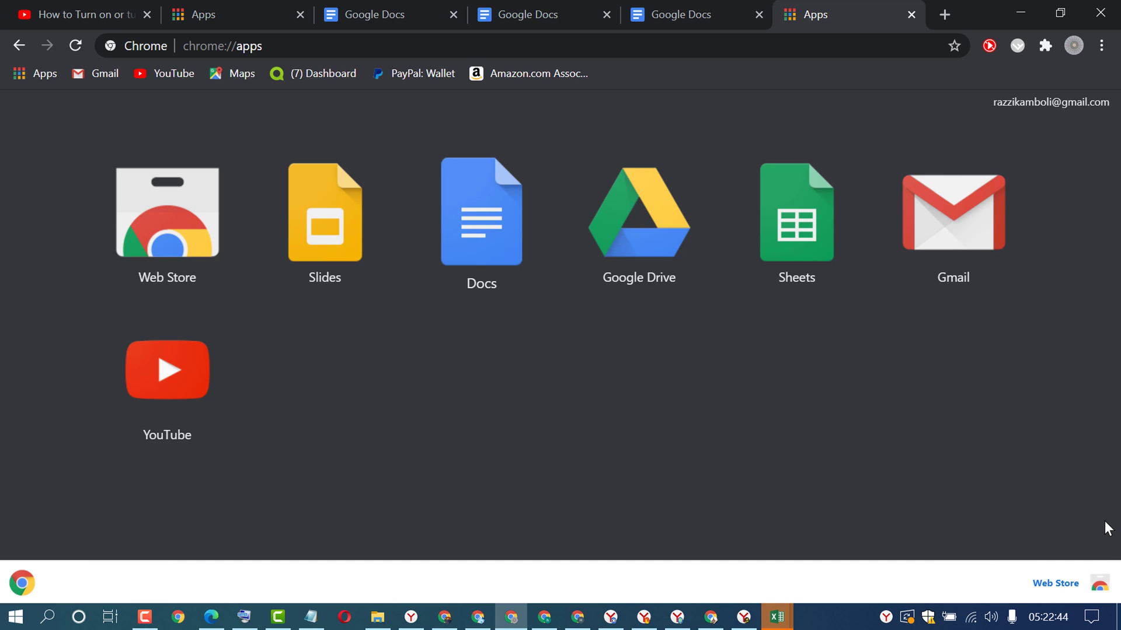